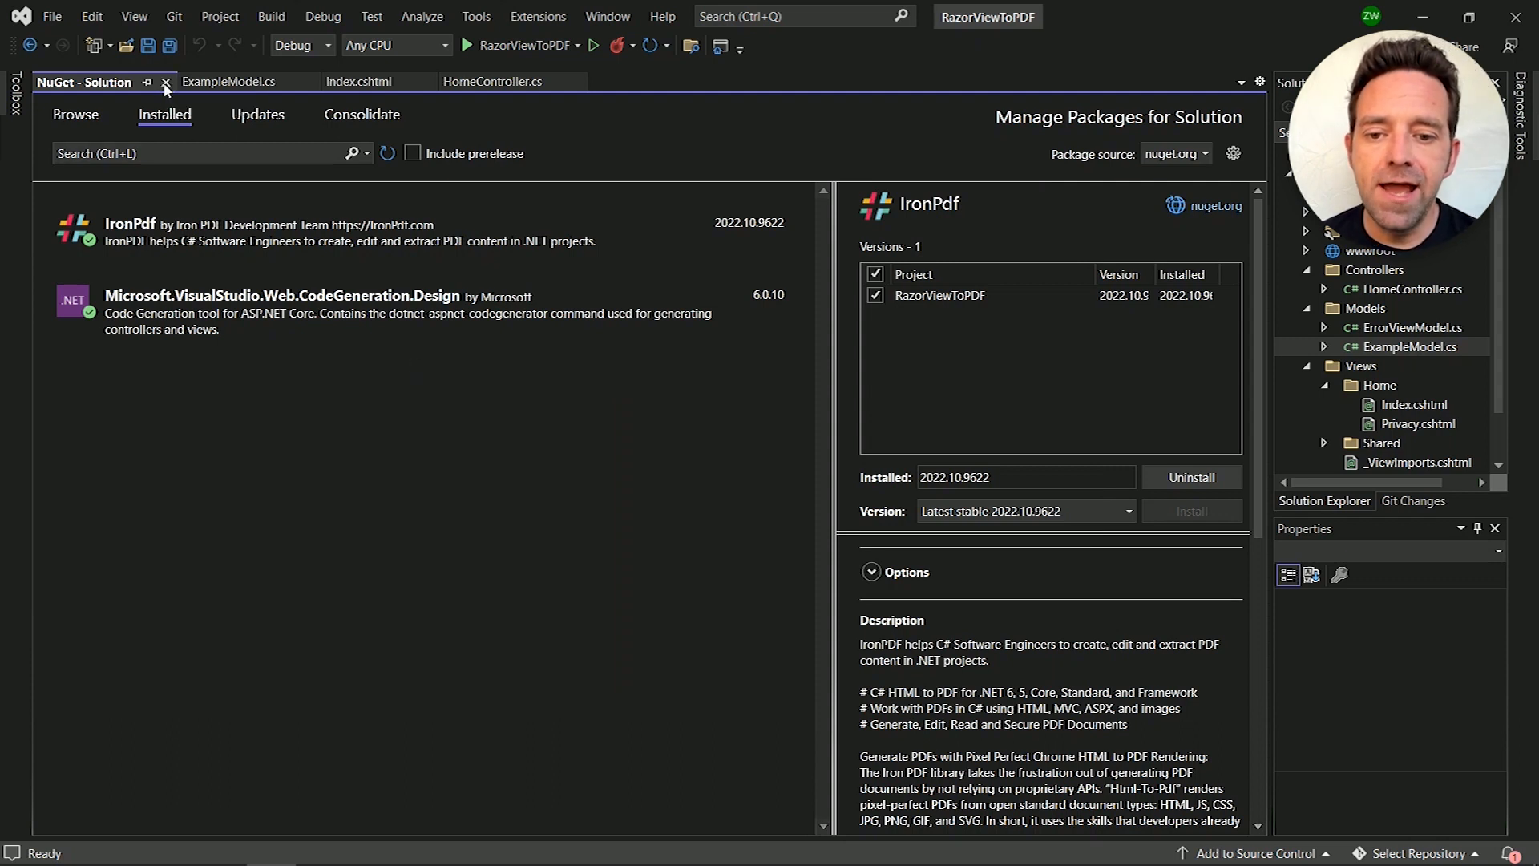
Step: Close the NuGet - Solution tab to reveal ExampleModel.cs with Name, Surname and Age
{"action": "left_click", "coordinate": [164, 82]}
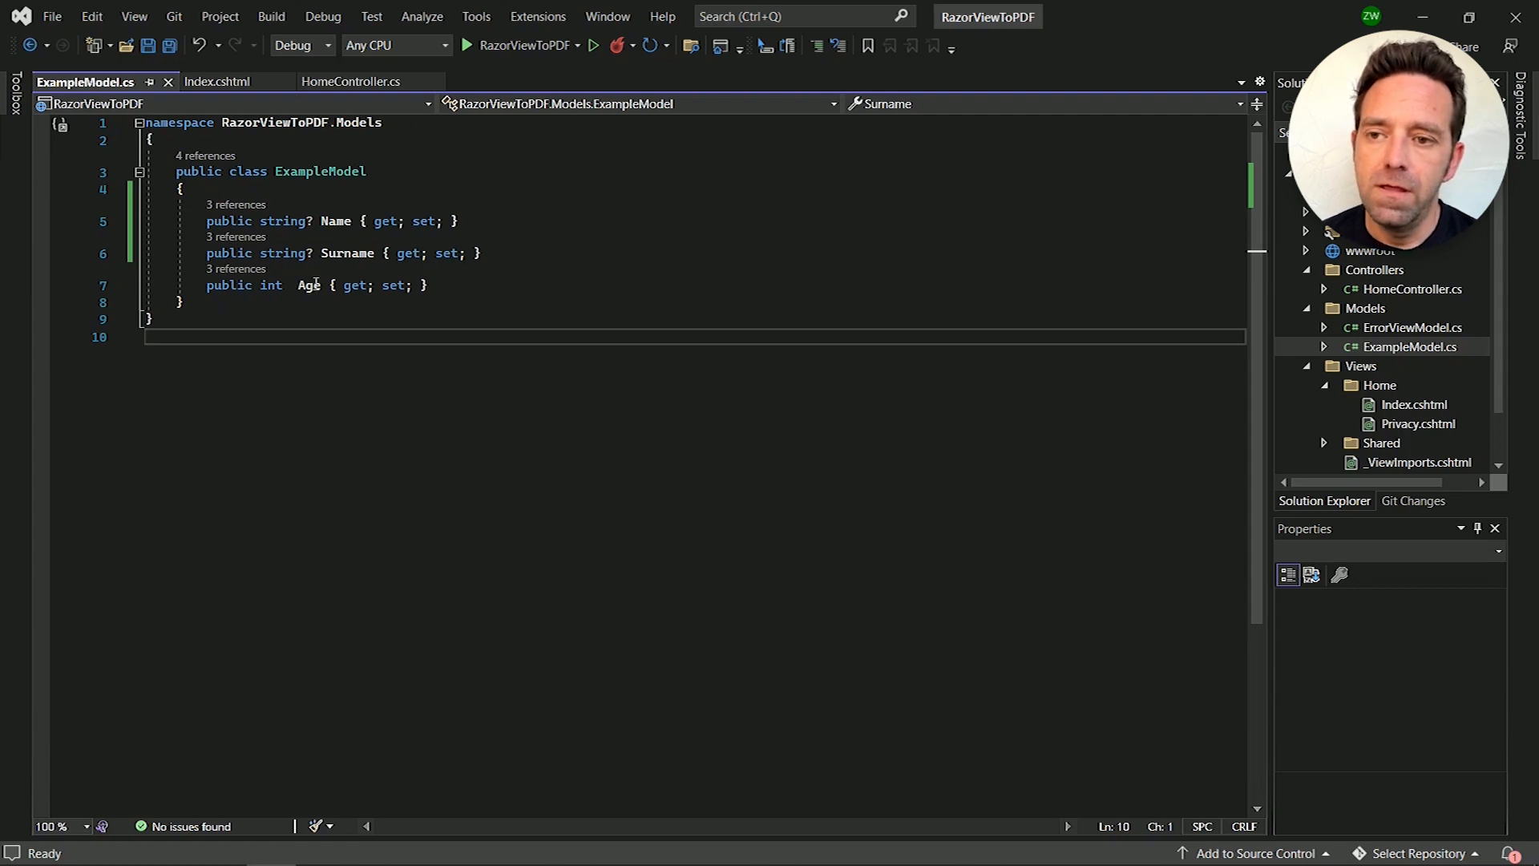
Step: Show Index.cshtml and highlight the Convert button markup linking to GeneratePDFFromRazorView
{"action": "left_click", "coordinate": [217, 81]}
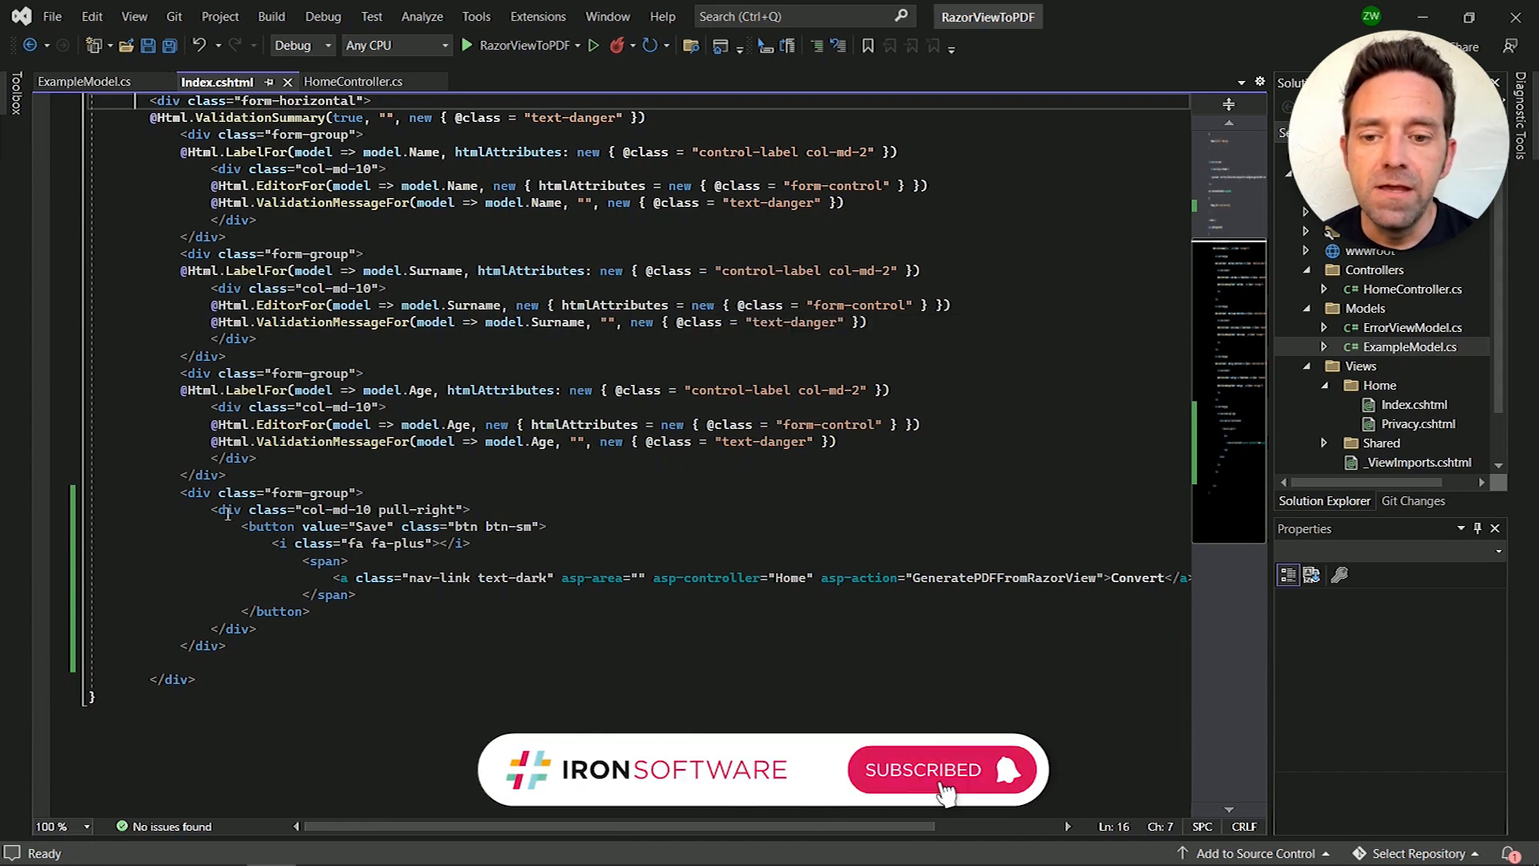
{"action": "left_click_drag", "start_coordinate": [244, 526], "coordinate": [310, 611]}
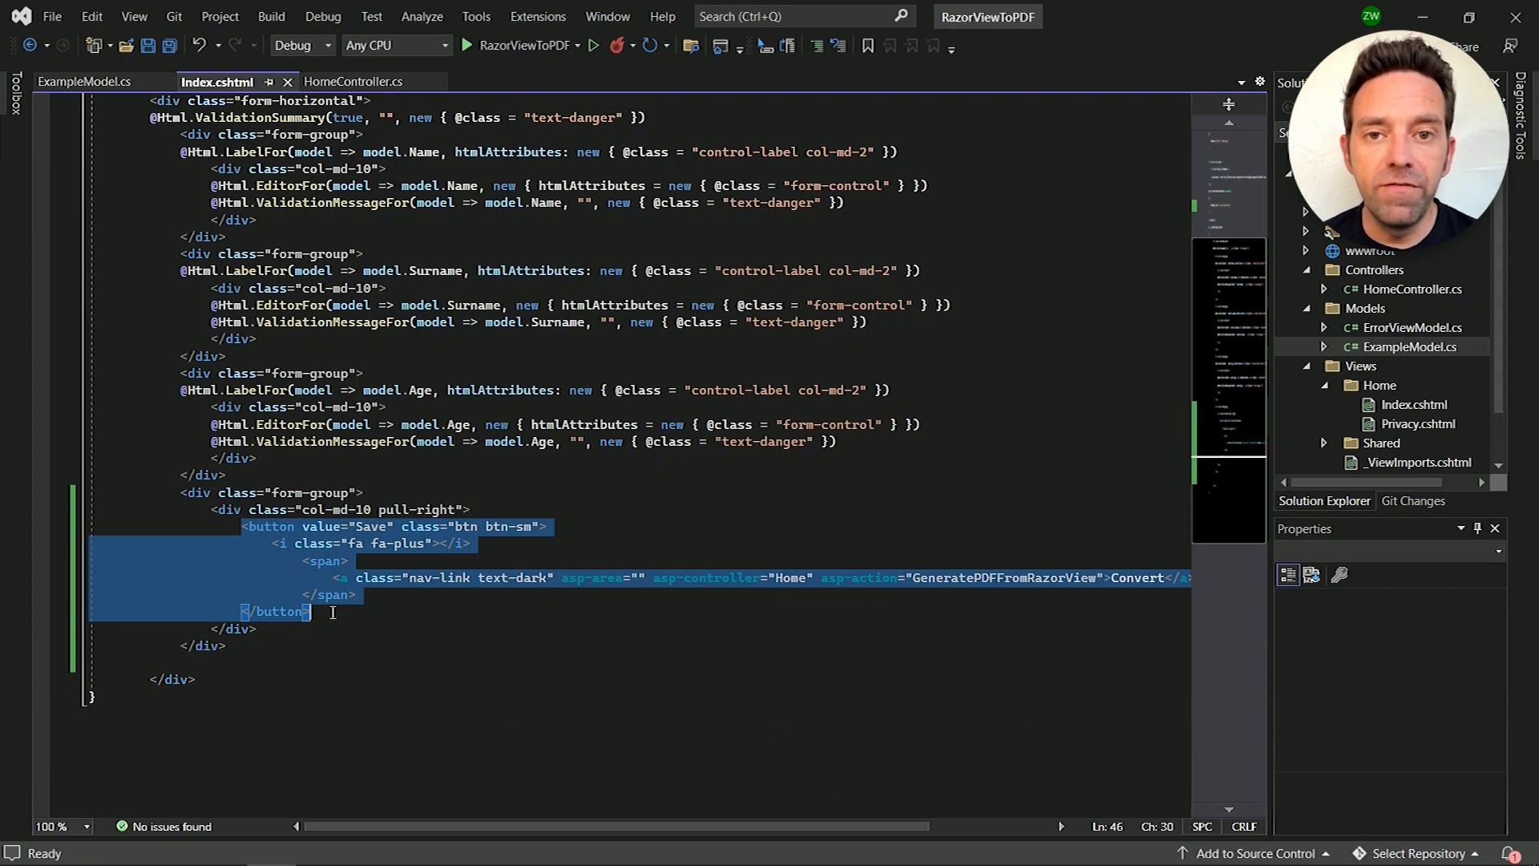
{"action": "mouse_move", "coordinate": [796, 585]}
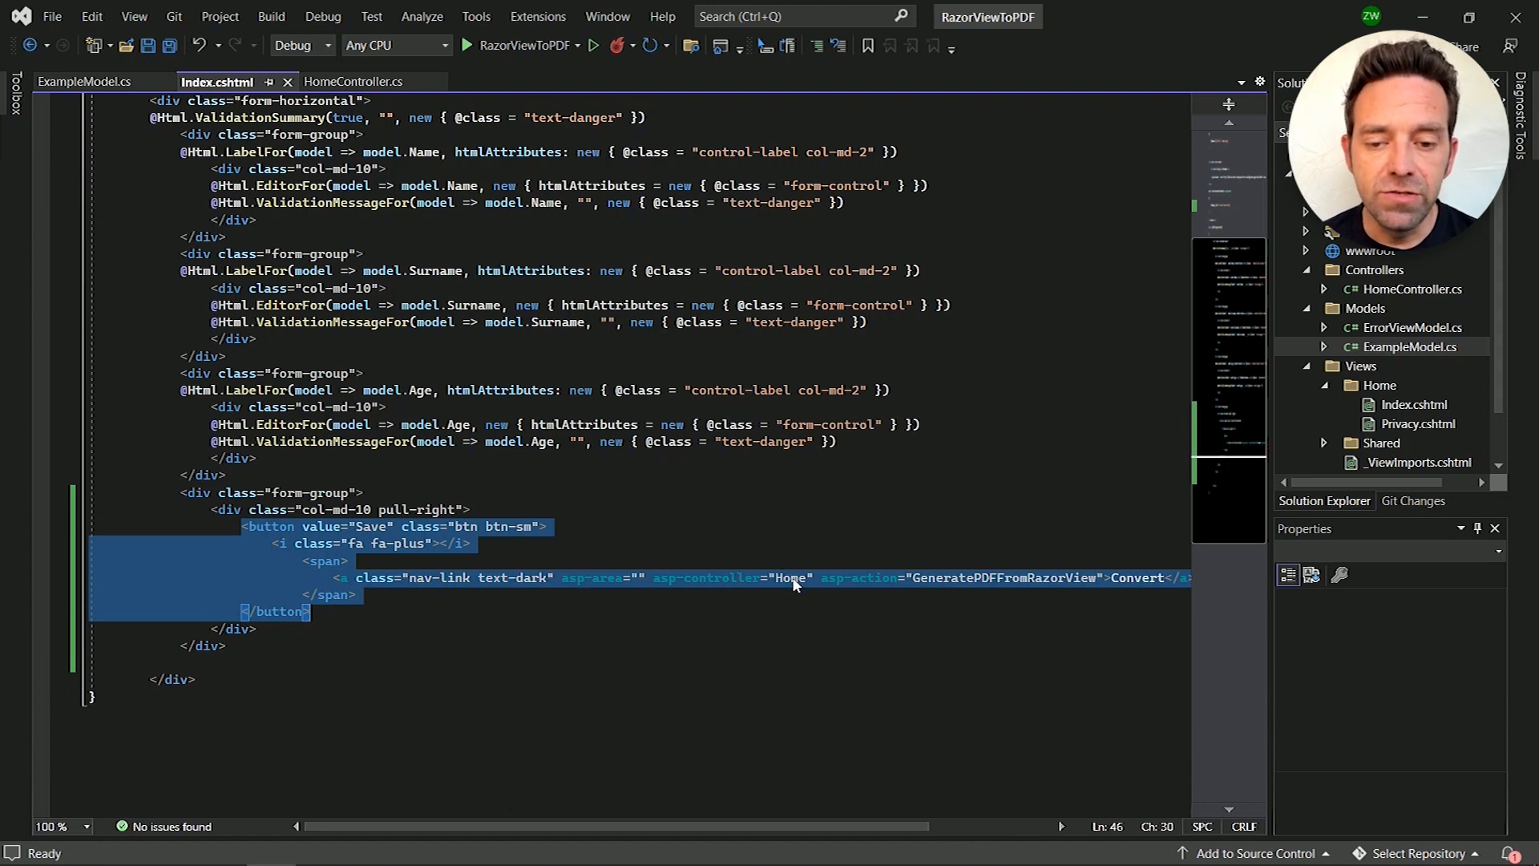
{"action": "left_click", "coordinate": [795, 577]}
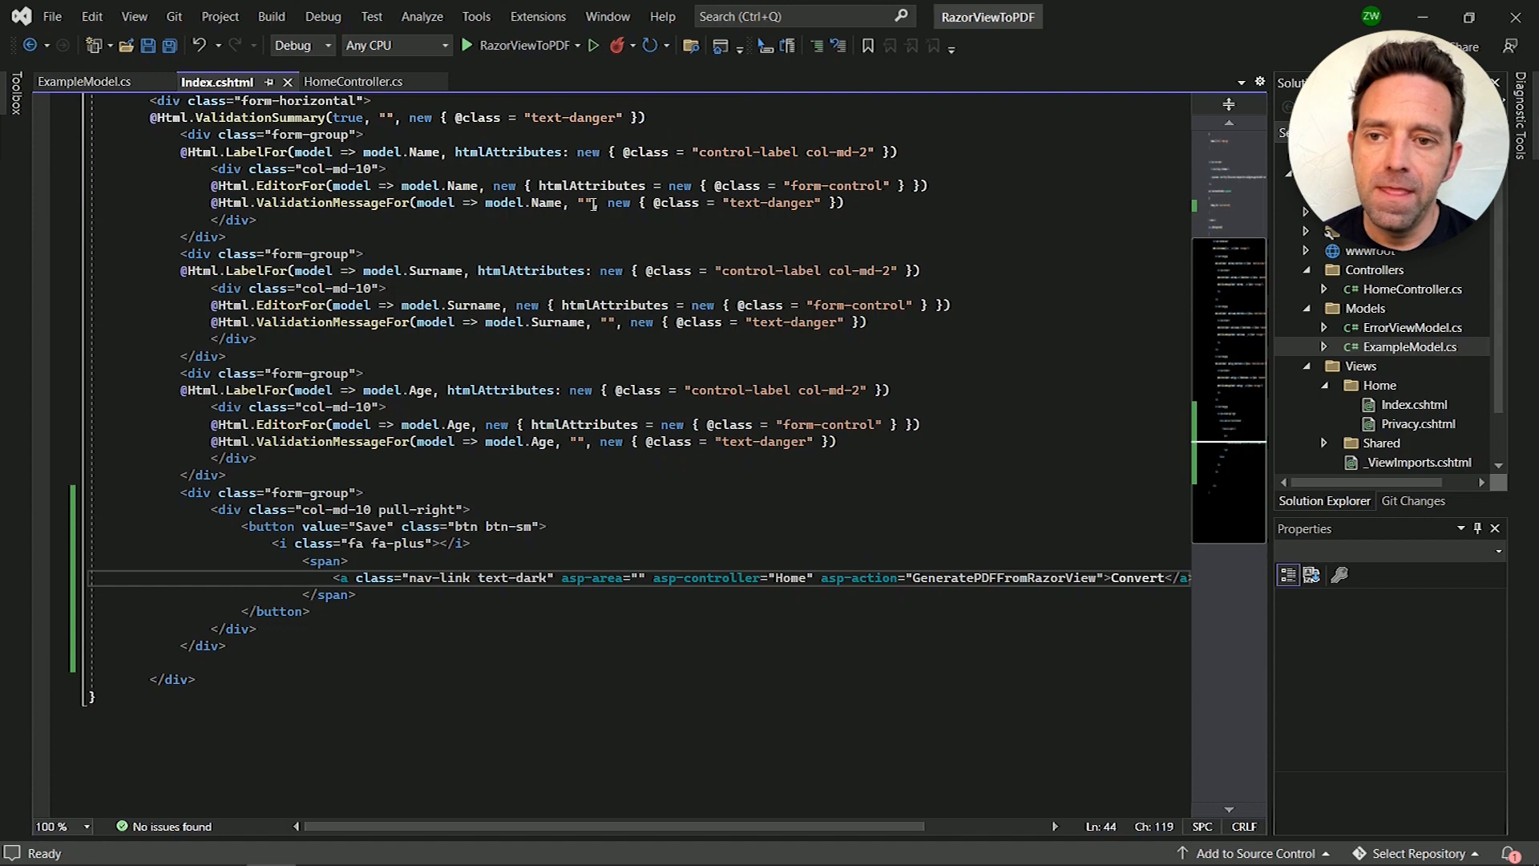
Step: Show HomeController.cs and focus the GeneratePDFFromRazorView line creating the PDF document
{"action": "left_click", "coordinate": [357, 81]}
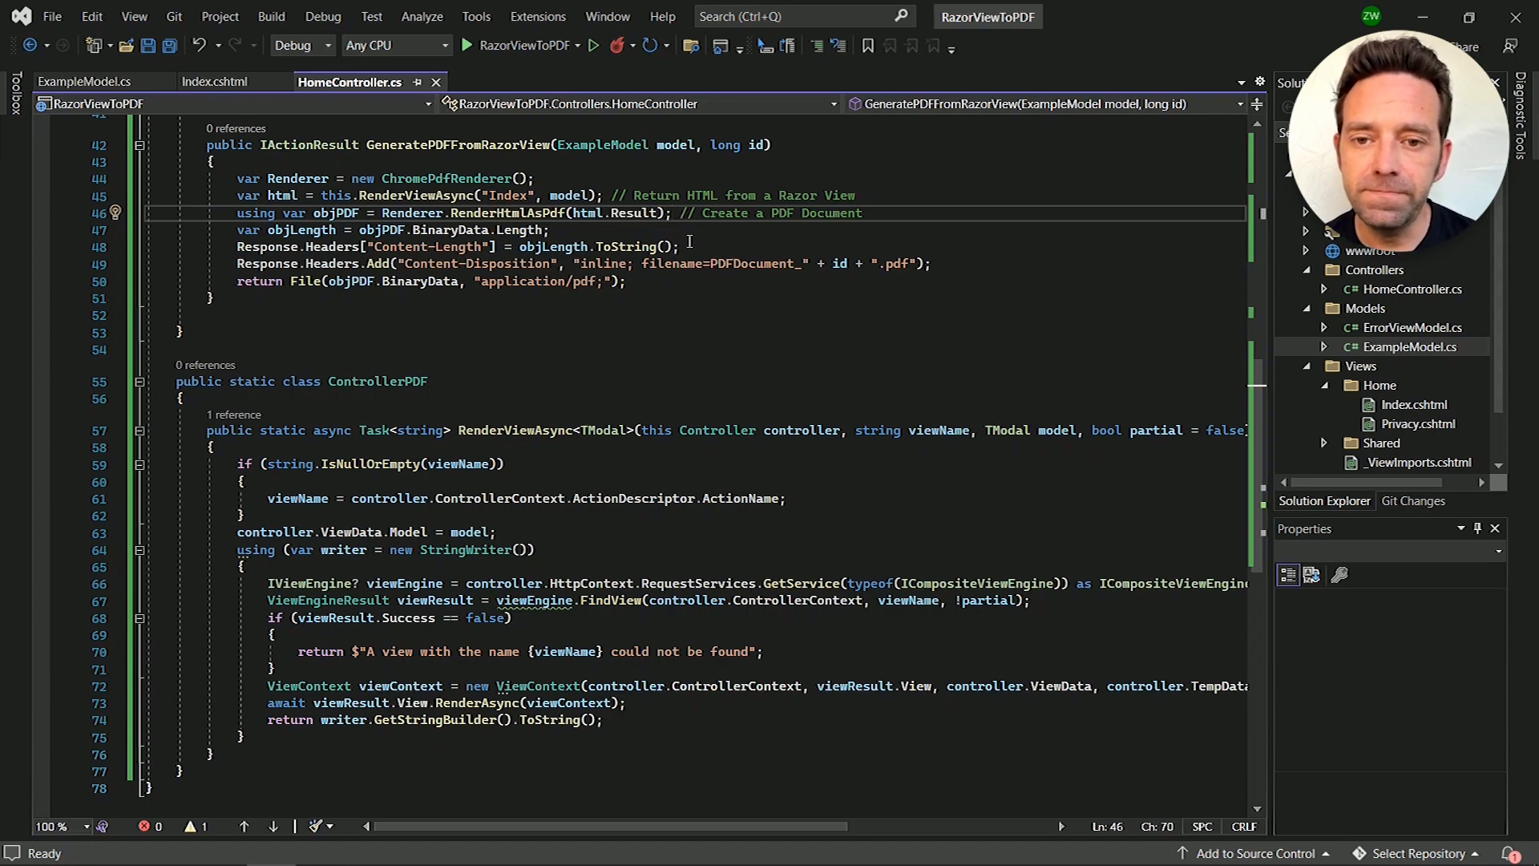
{"action": "left_click", "coordinate": [937, 263]}
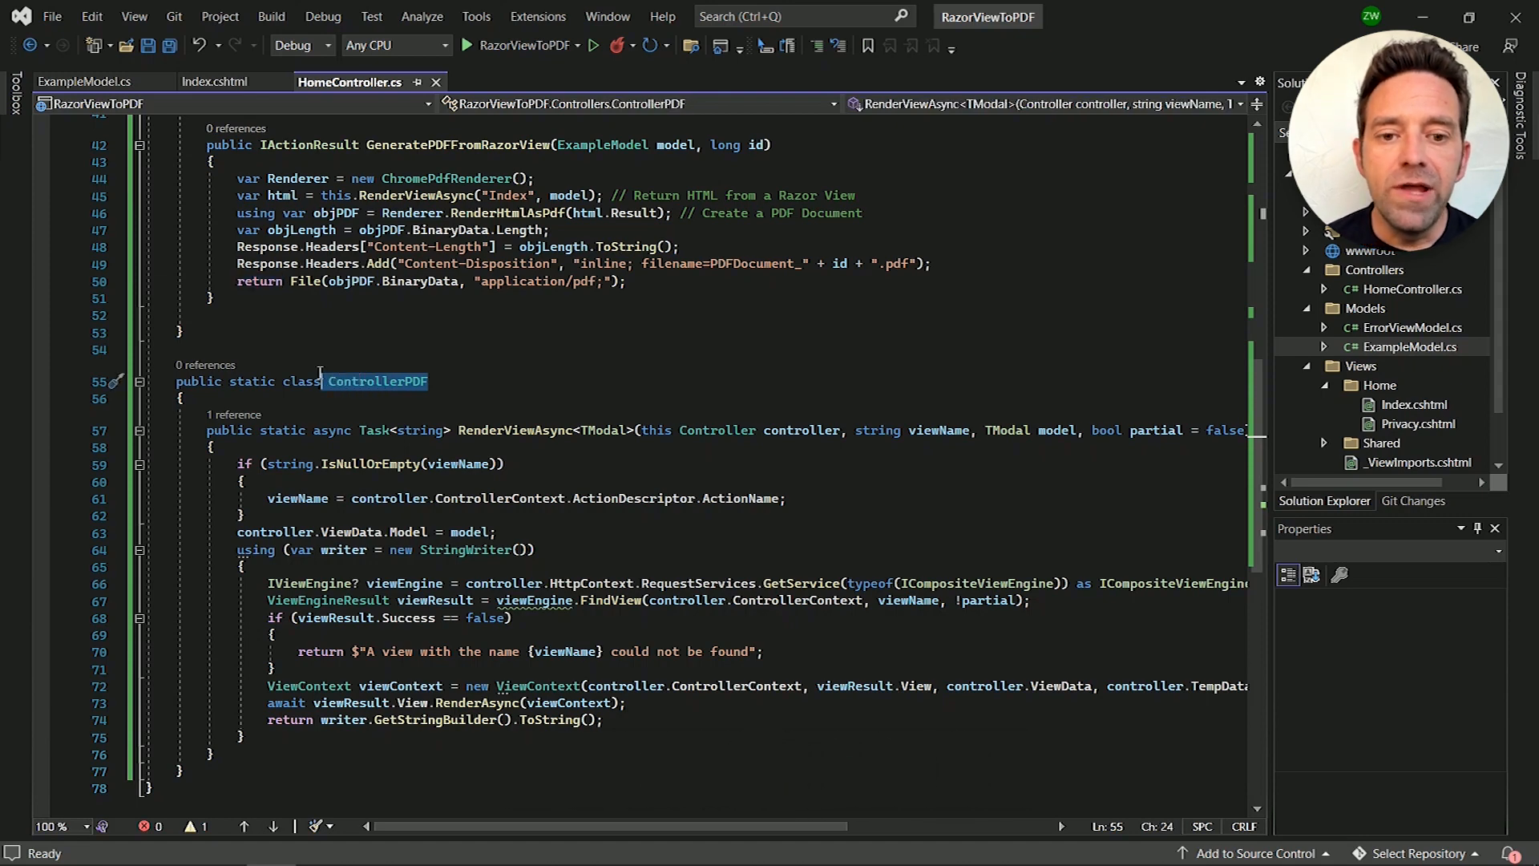
{"action": "mouse_move", "coordinate": [475, 429]}
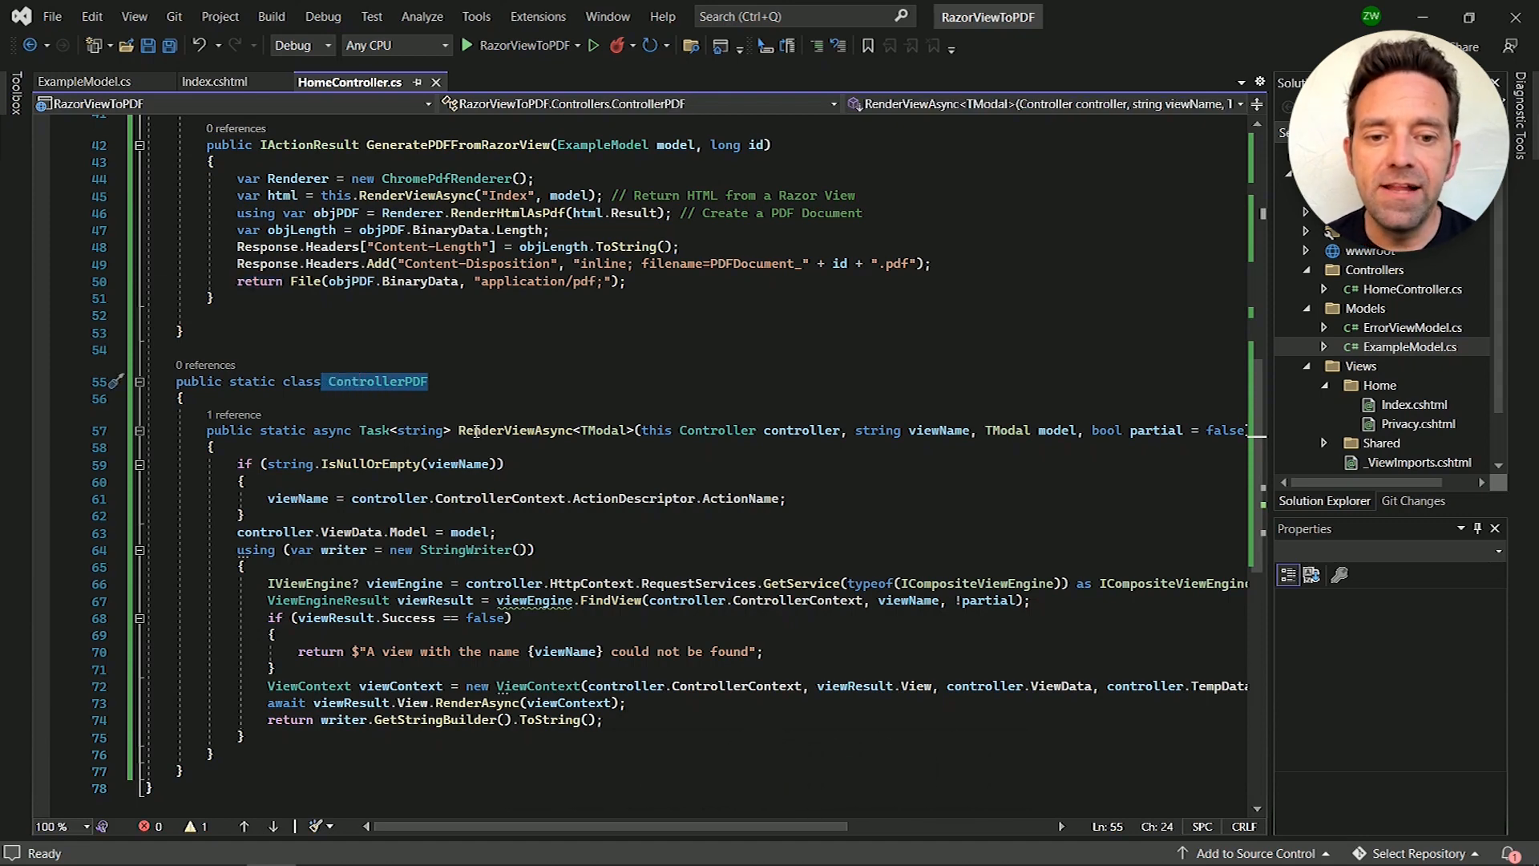
{"action": "double_click", "coordinate": [510, 430]}
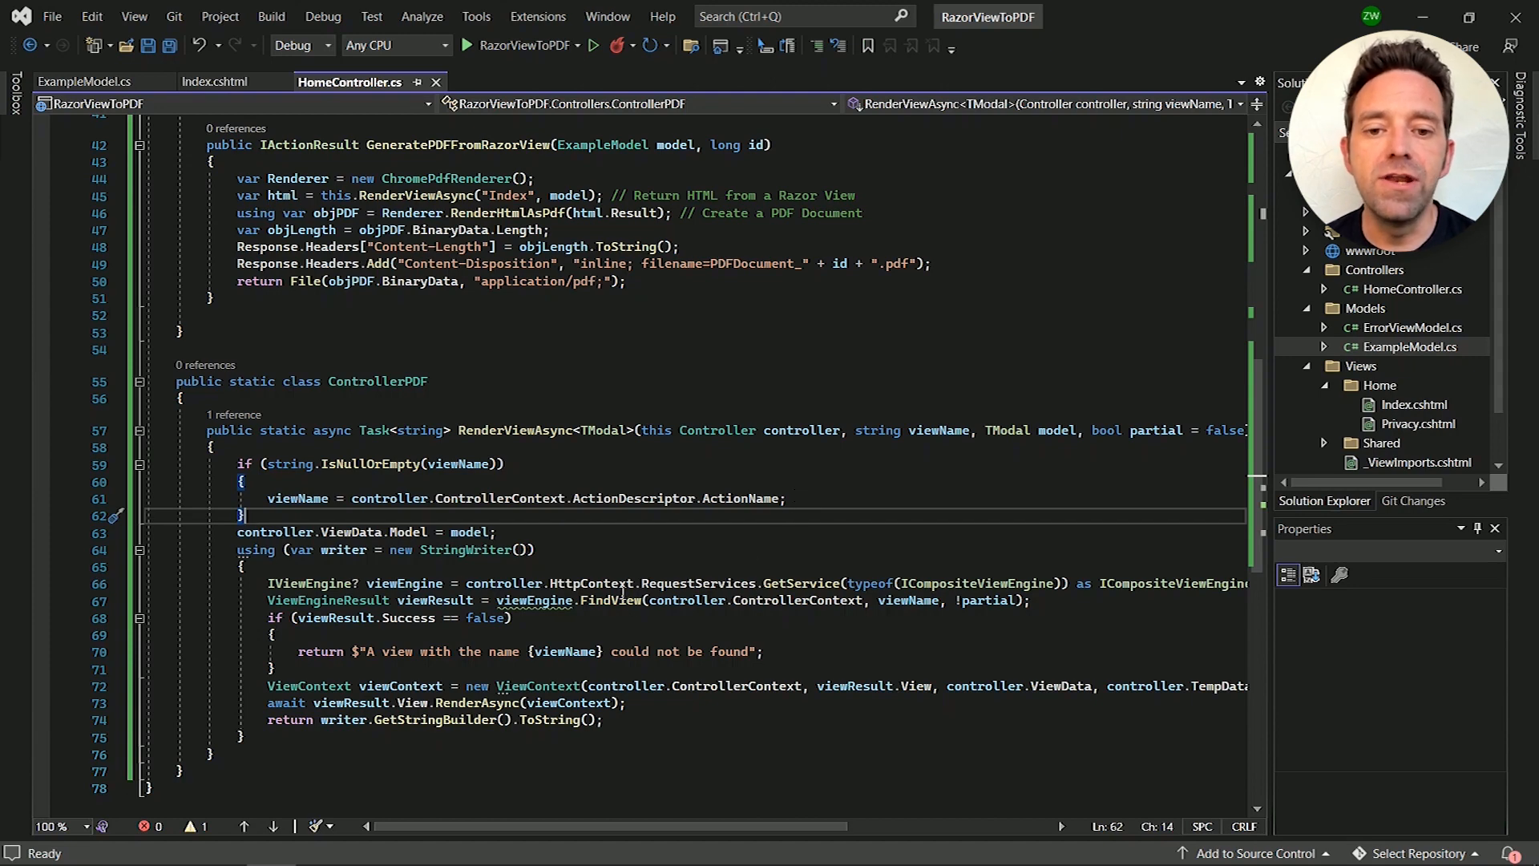
{"action": "double_click", "coordinate": [611, 600]}
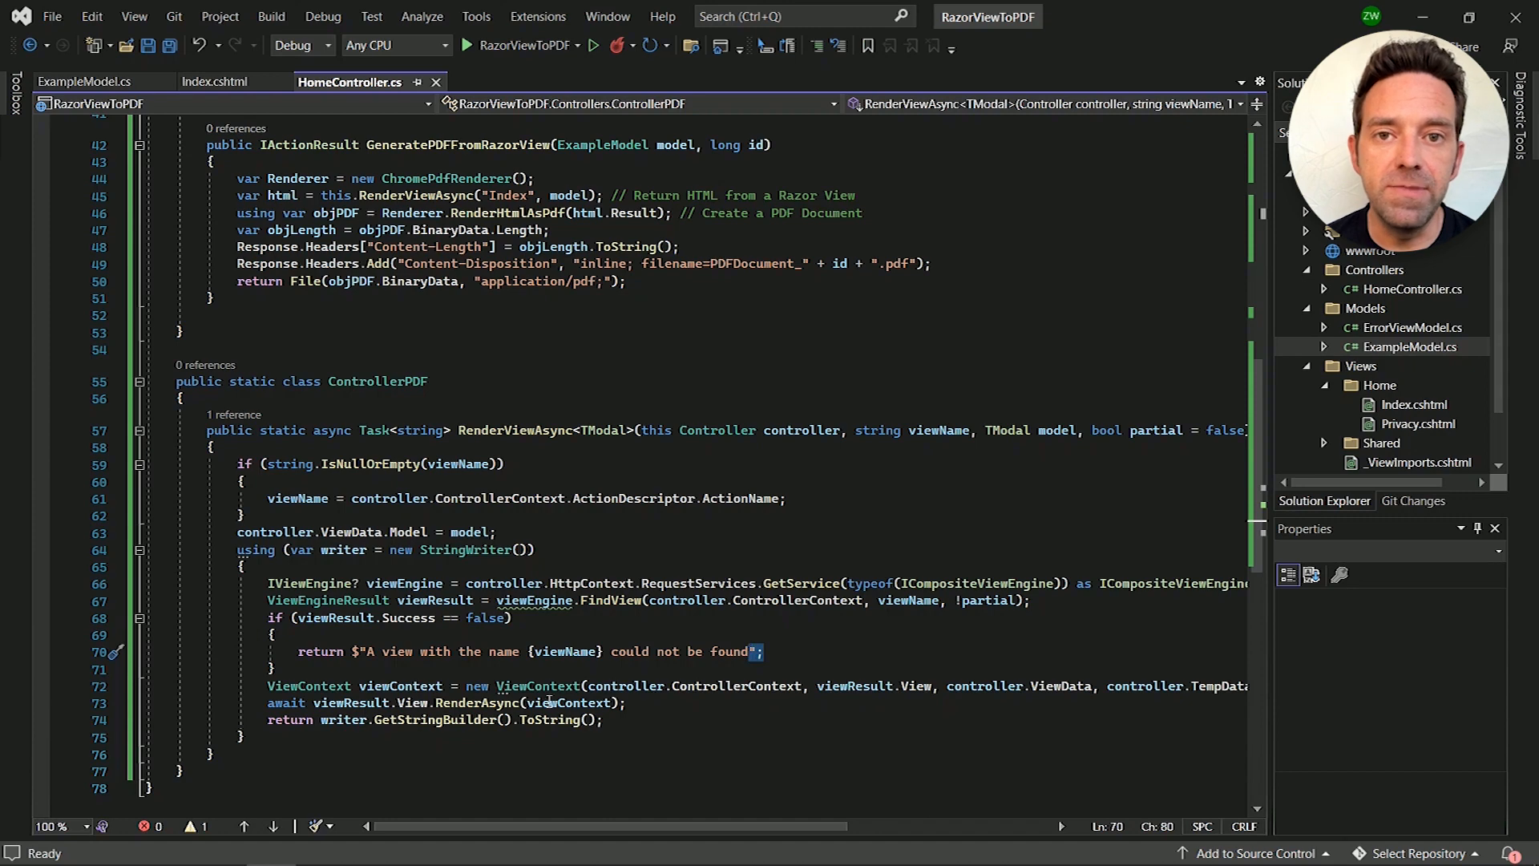
{"action": "double_click", "coordinate": [347, 702]}
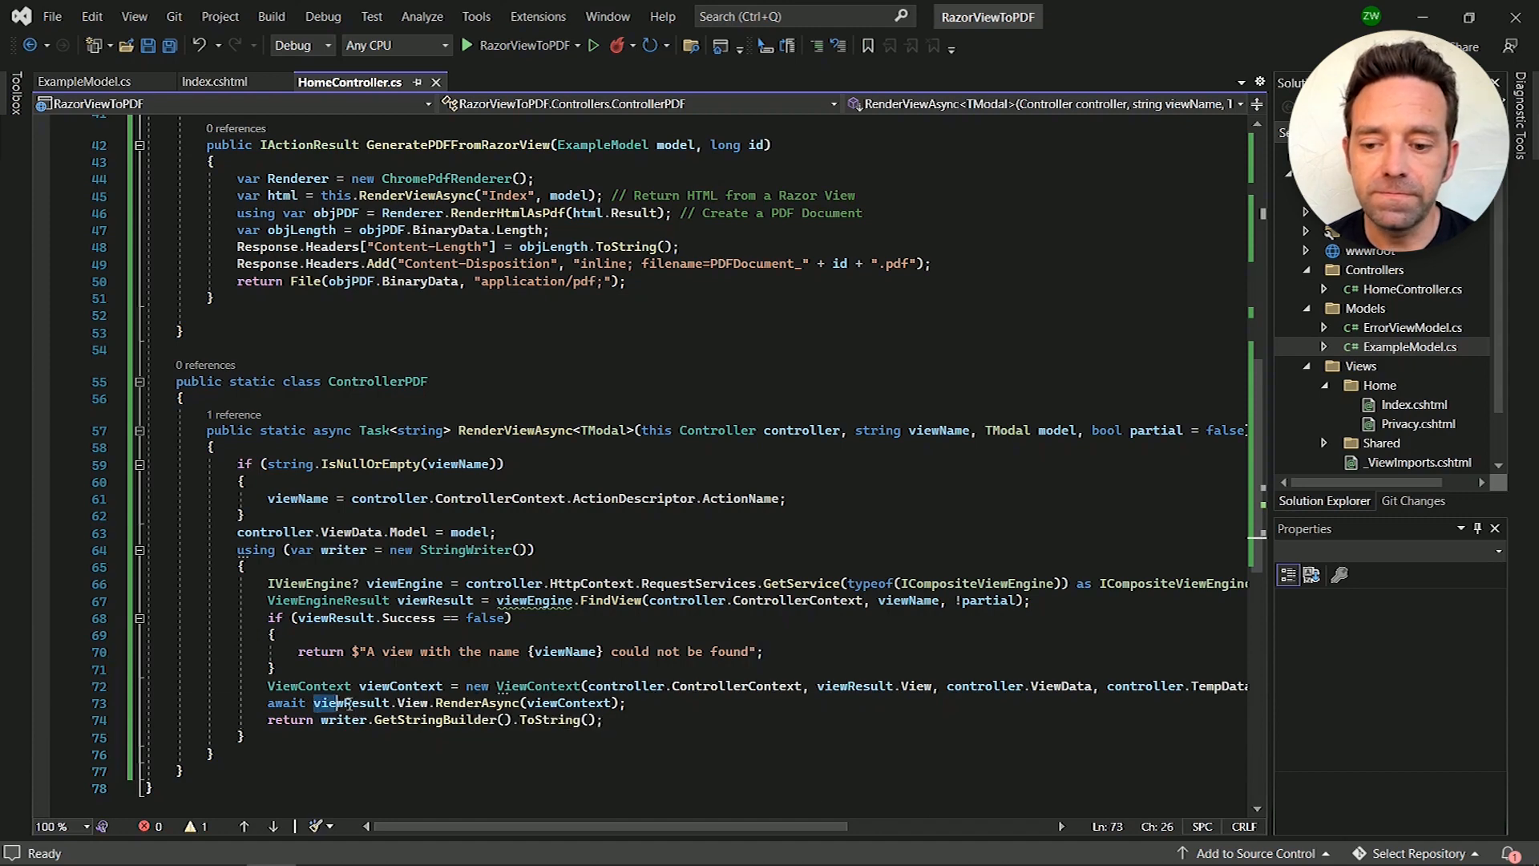
{"action": "left_click_drag", "start_coordinate": [314, 702], "coordinate": [605, 702]}
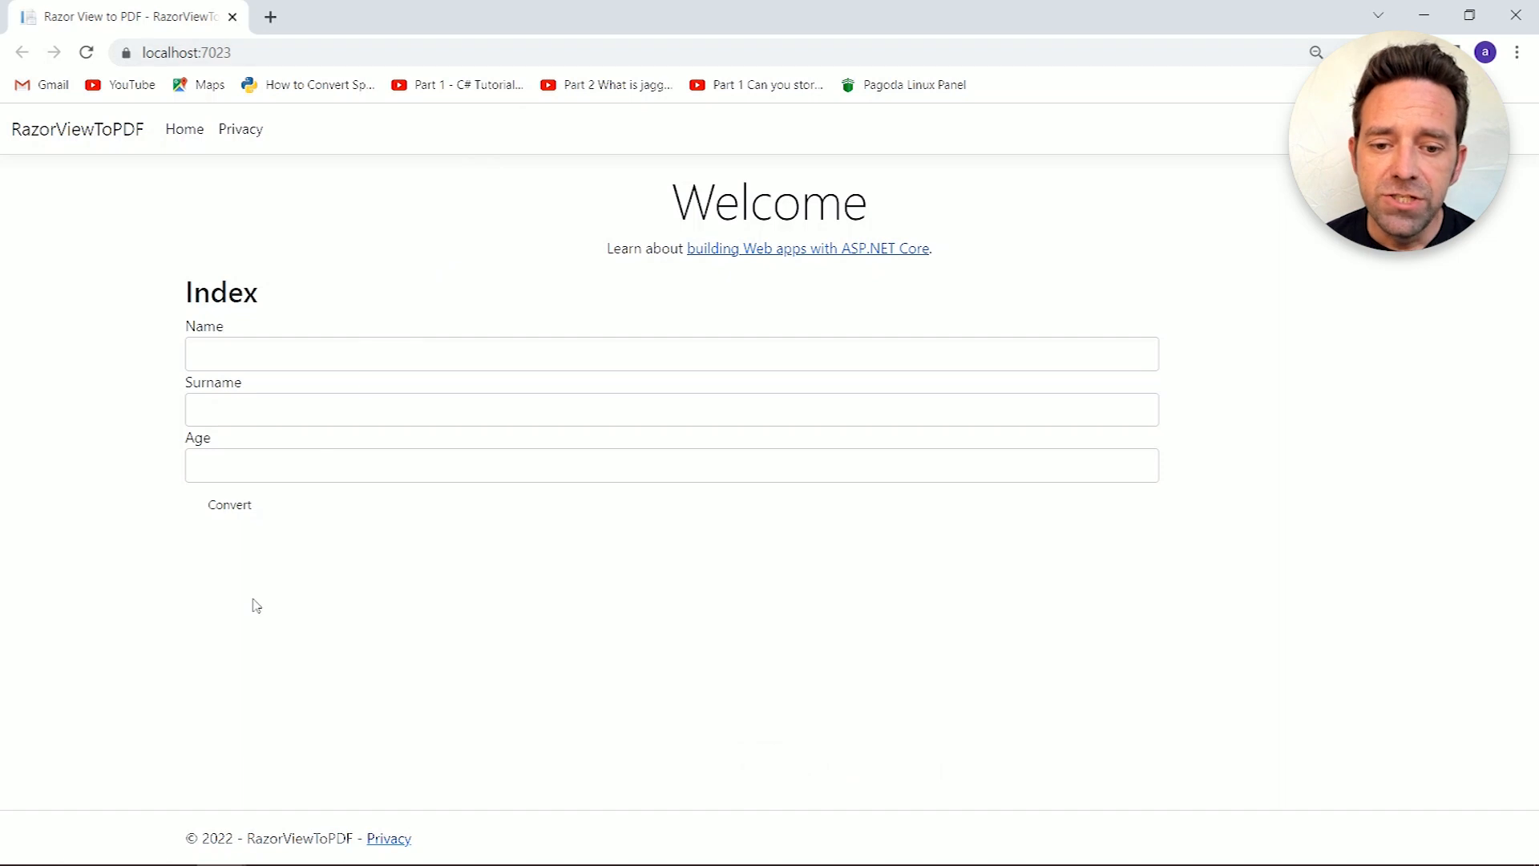
{"action": "mouse_move", "coordinate": [266, 514]}
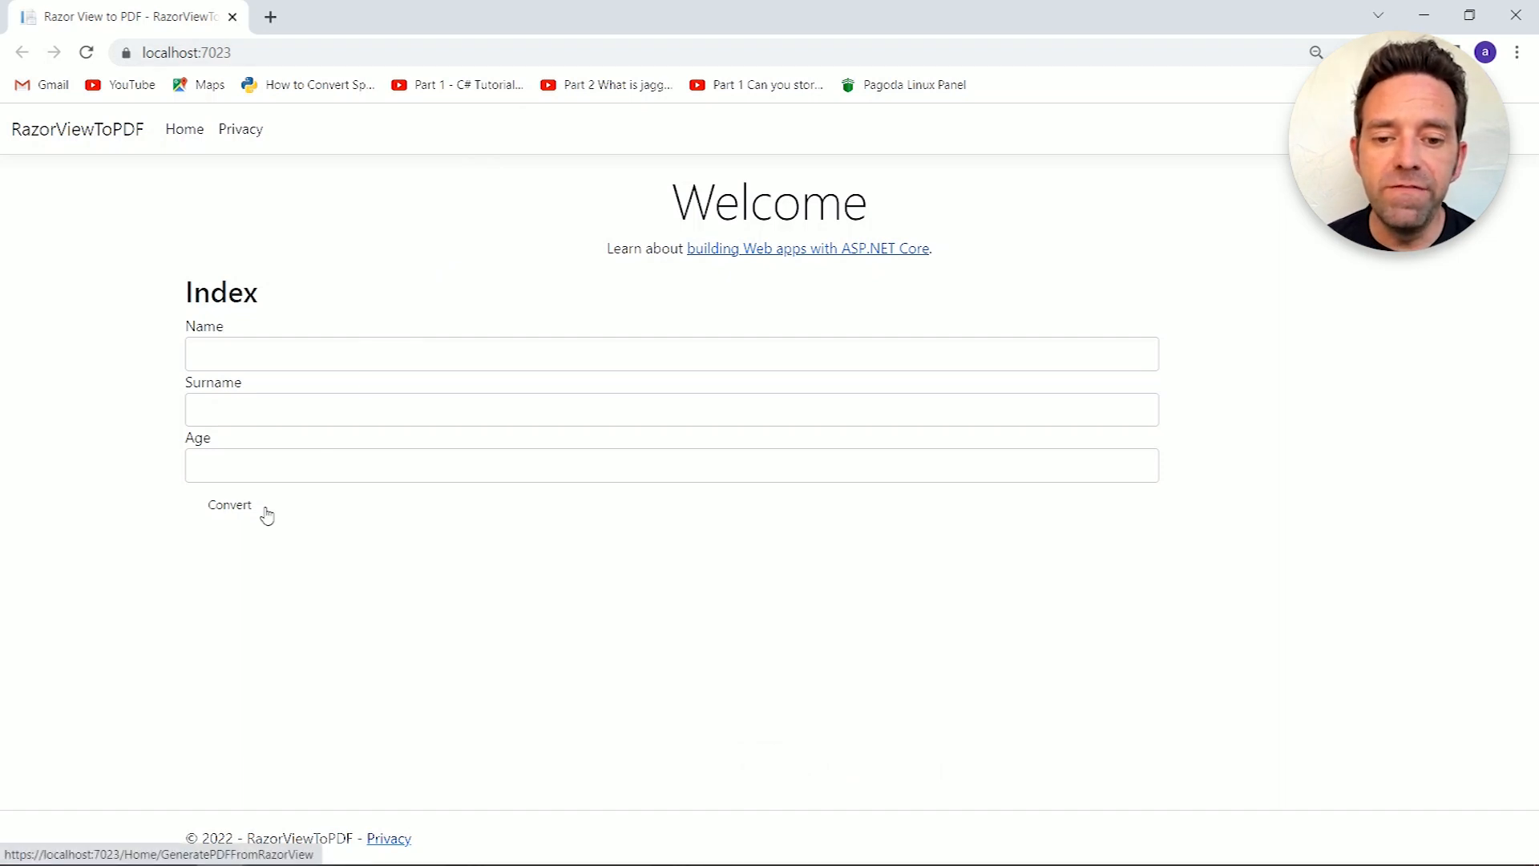
Step: Convert the Index page to PDF and start downloading PDFDocument_0_2.pdf to Documents
{"action": "left_click", "coordinate": [230, 505]}
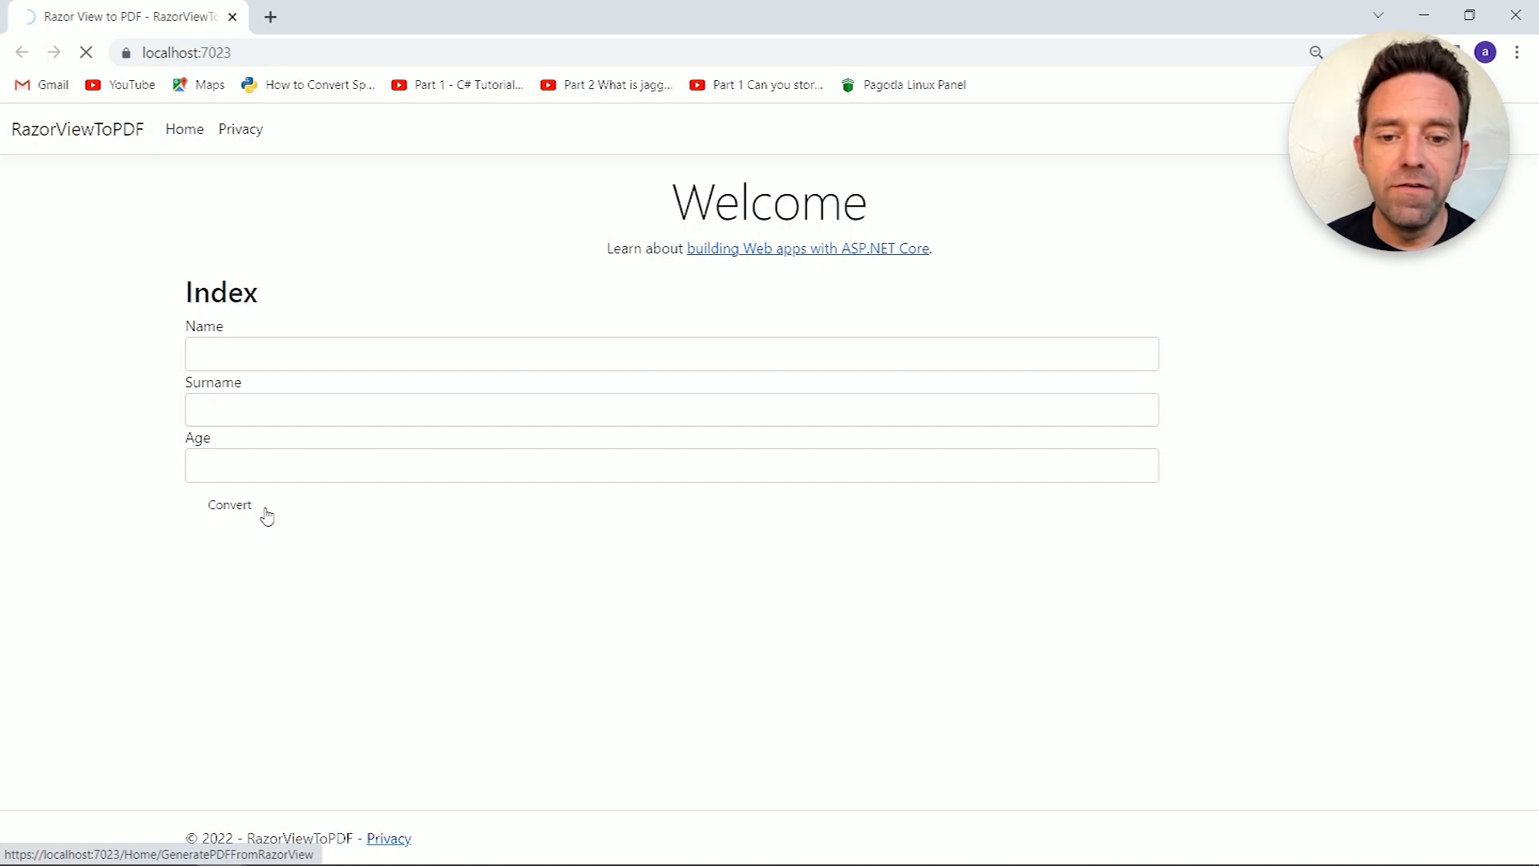
{"action": "left_click", "coordinate": [229, 505]}
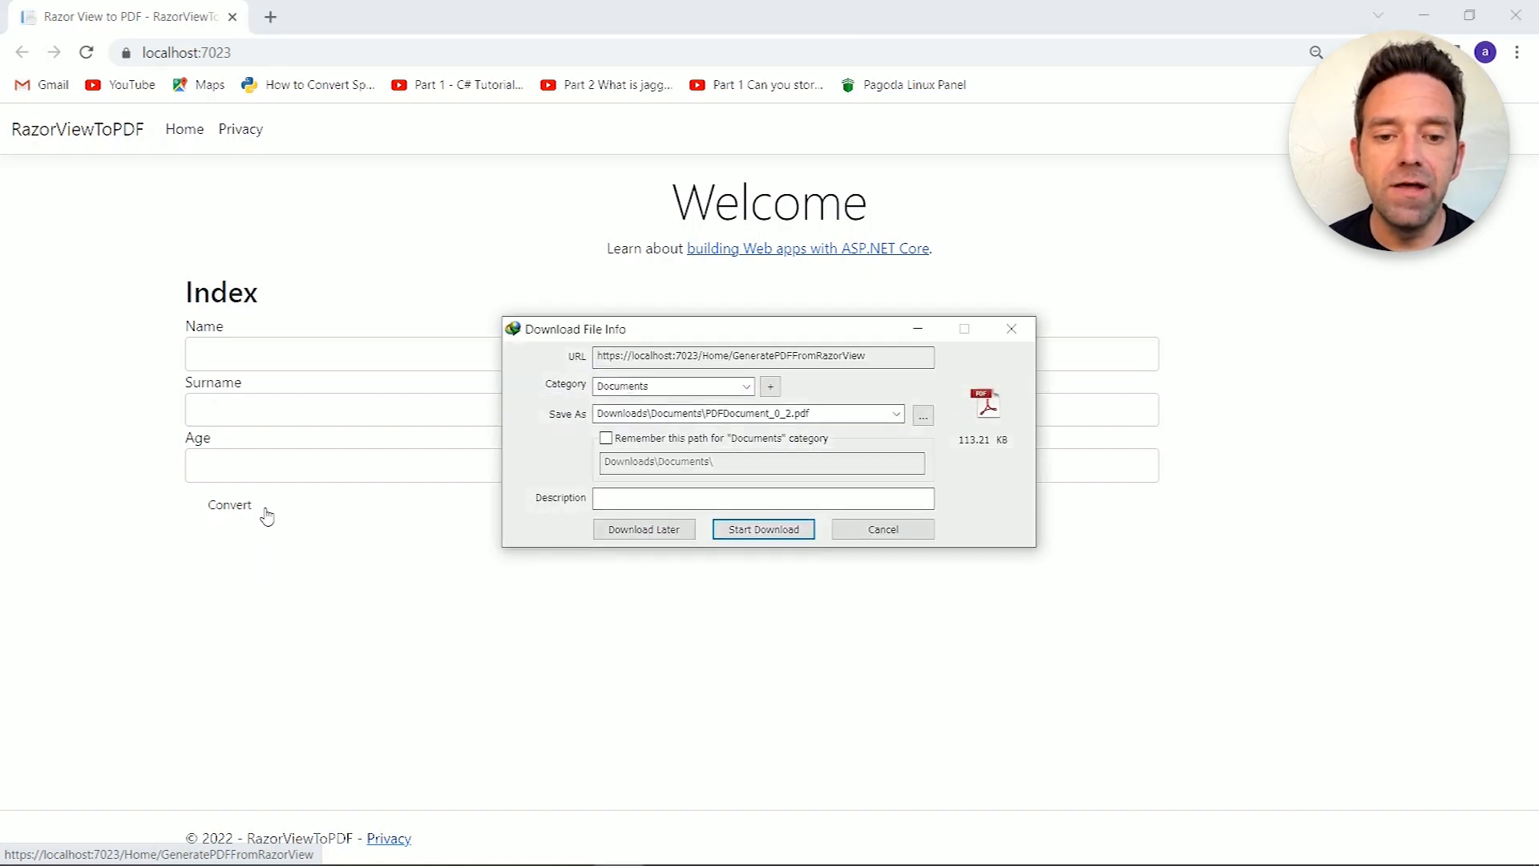
{"action": "left_click", "coordinate": [763, 529]}
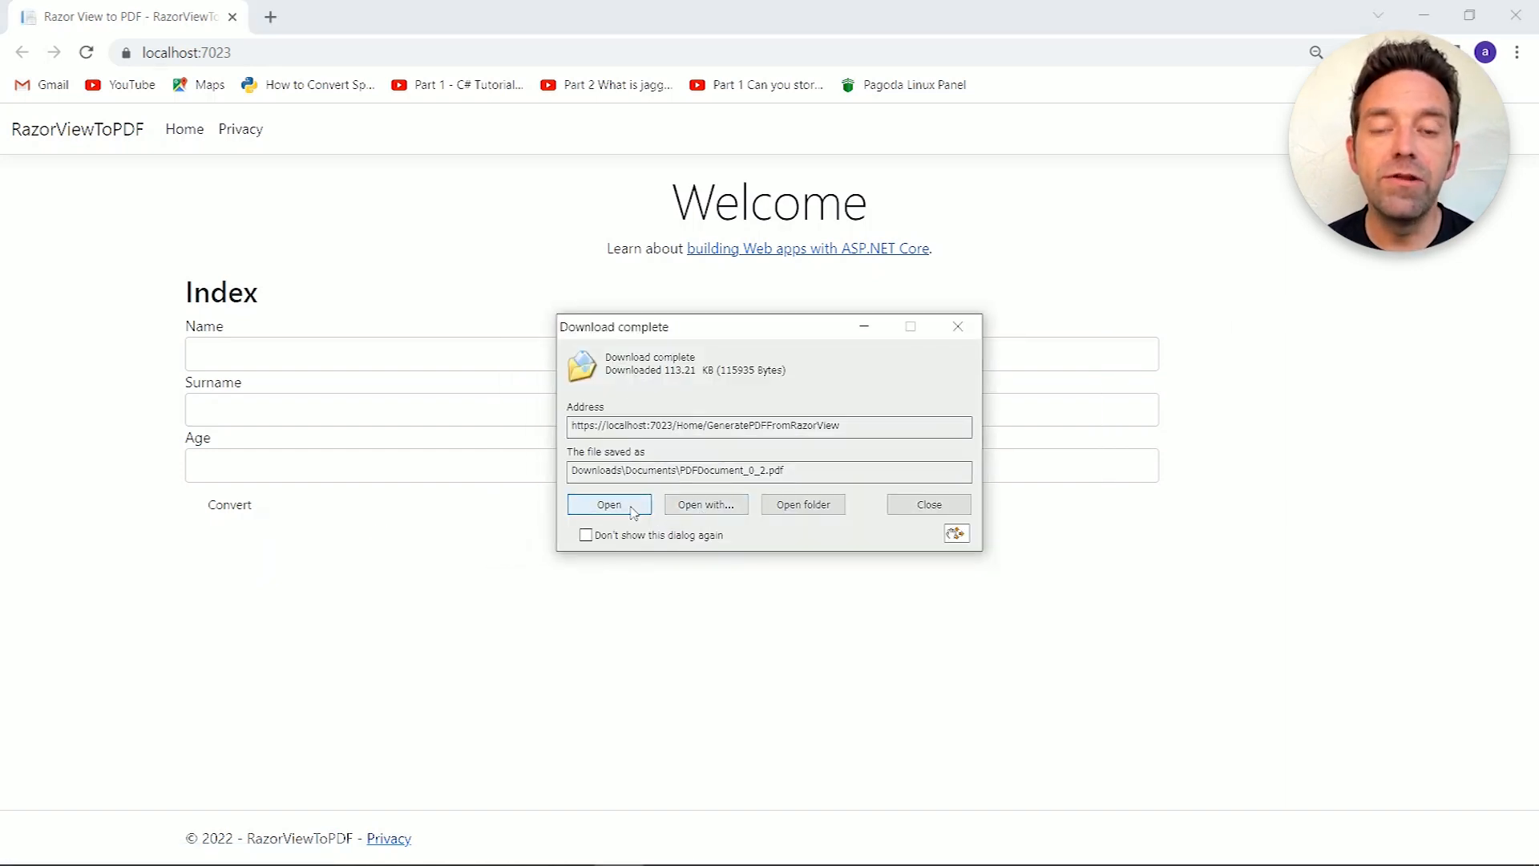
Step: Open PDFDocument_0_2.pdf in Adobe Reader and scroll through the rendered Name, Surname and Age form
{"action": "left_click", "coordinate": [609, 504]}
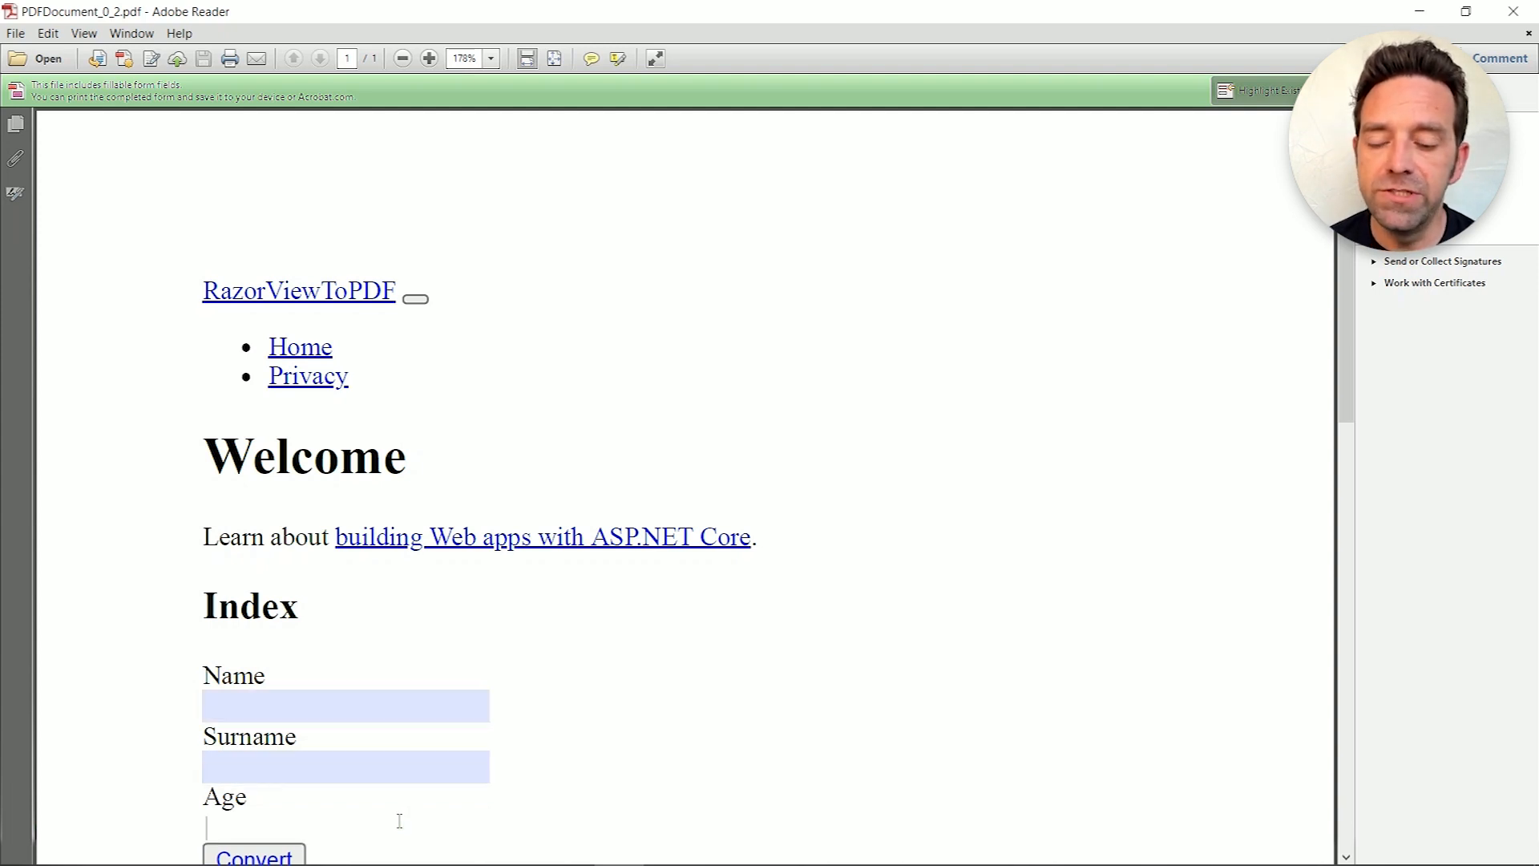
{"action": "mouse_move", "coordinate": [598, 808]}
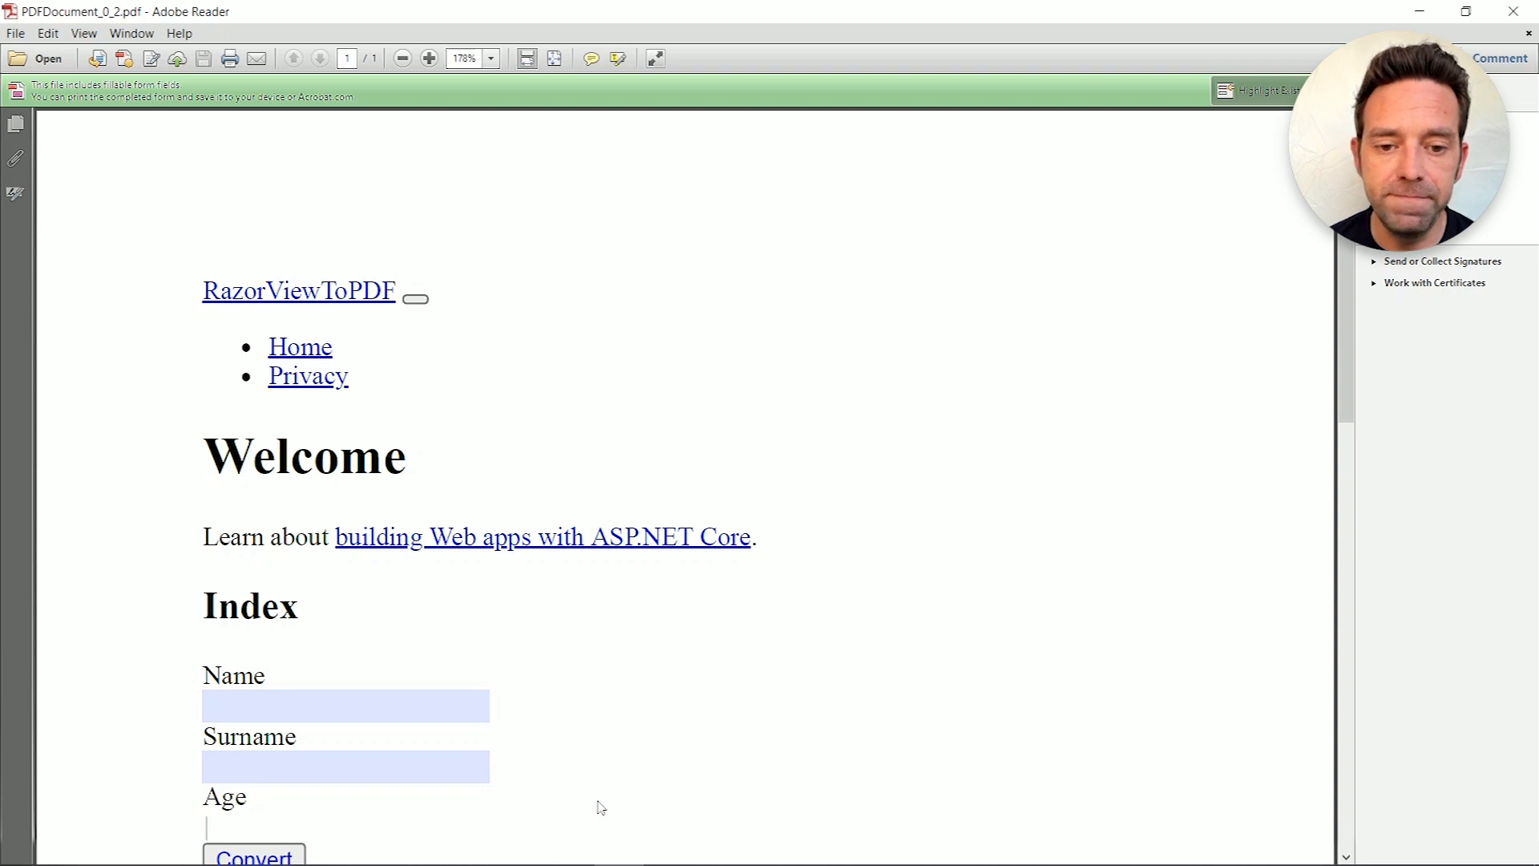
{"action": "scroll", "scroll_direction": "down", "scroll_amount": 3}
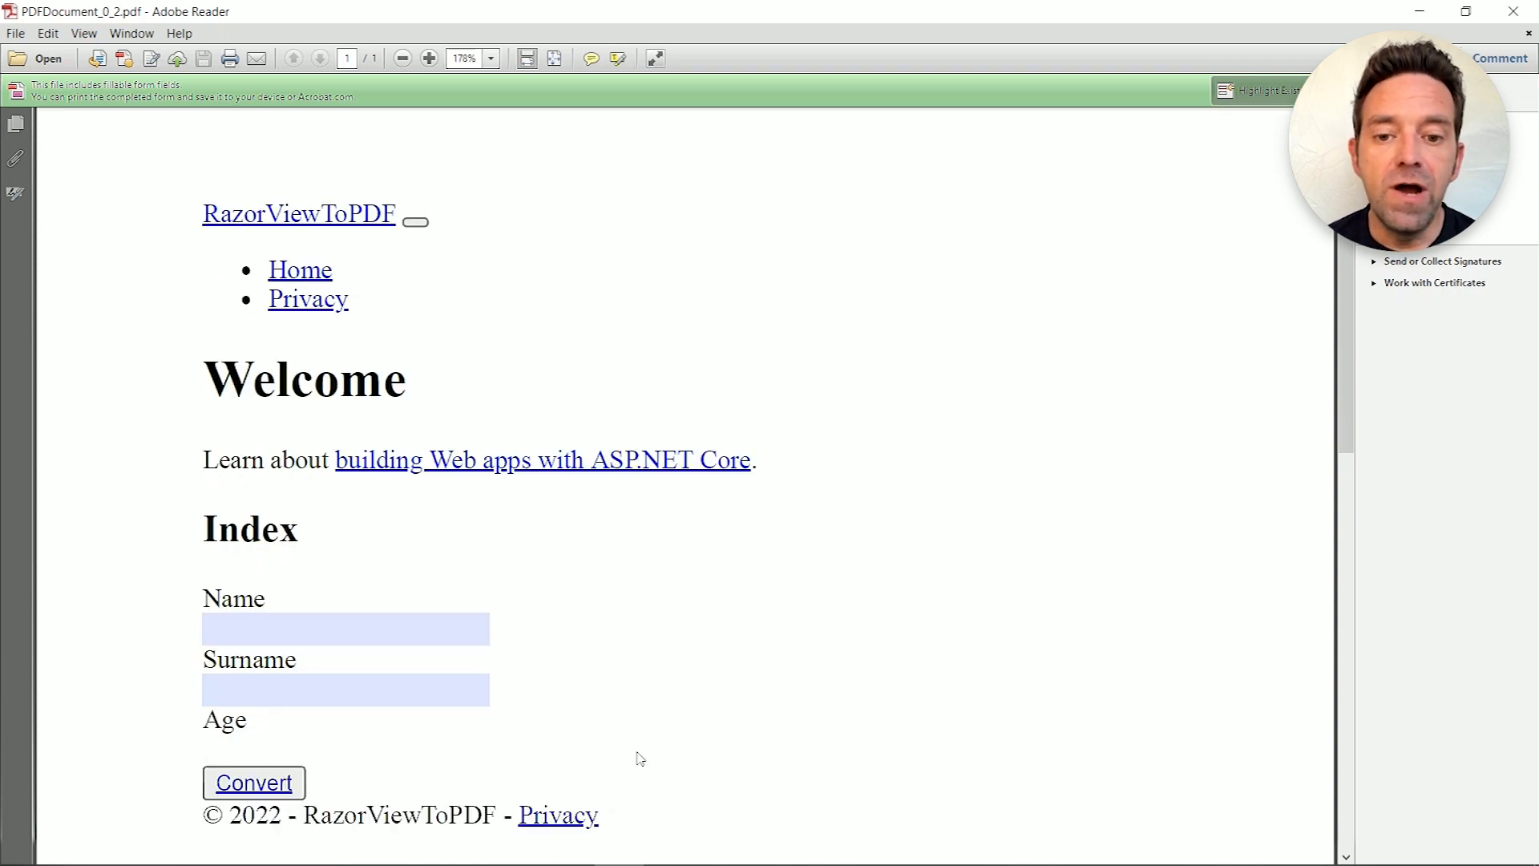